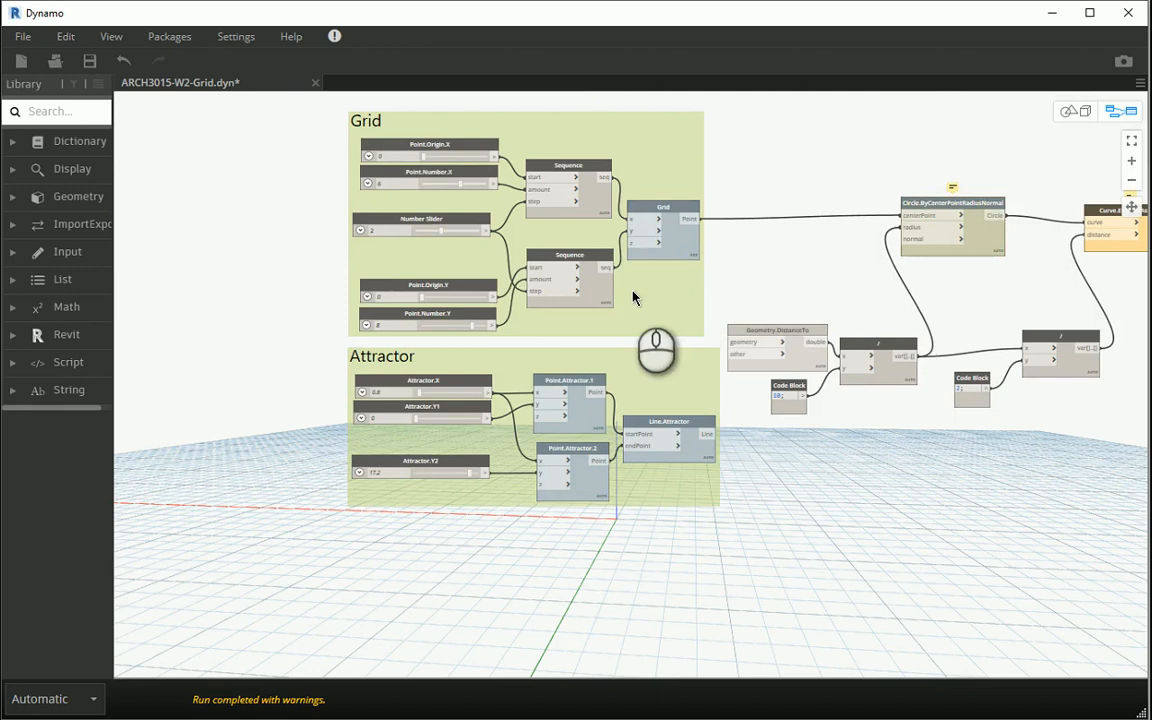
Adjust the Grid point node through its context menu options
right_click(664, 218)
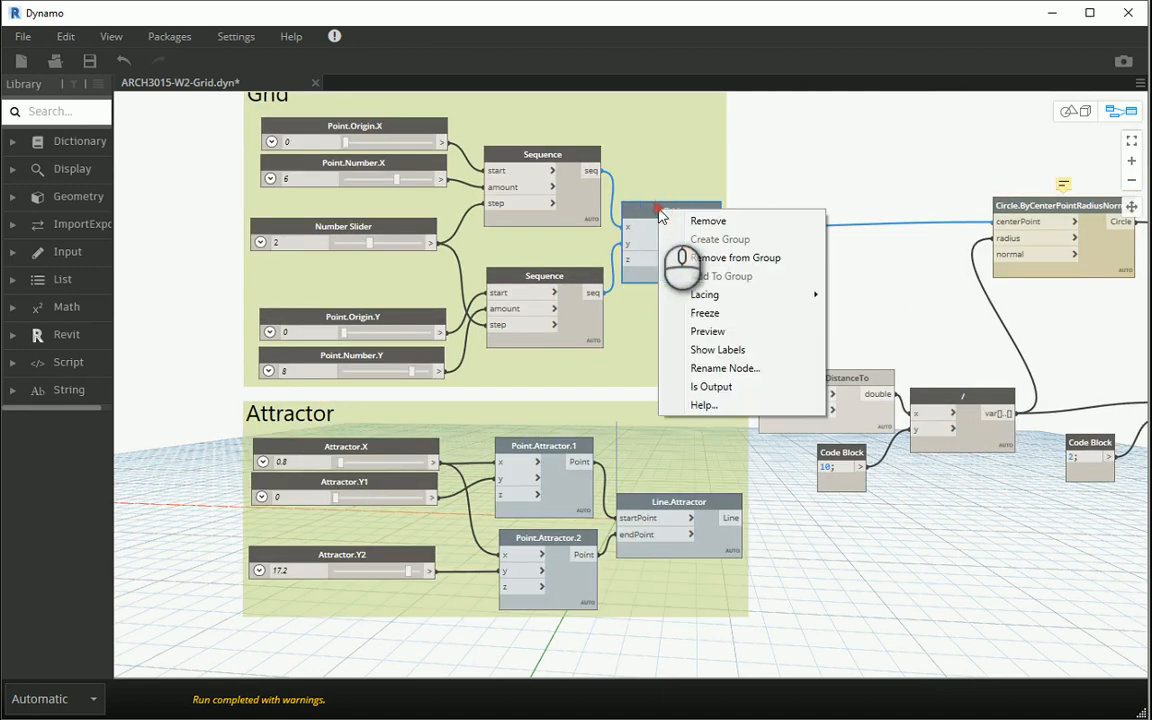
click(708, 332)
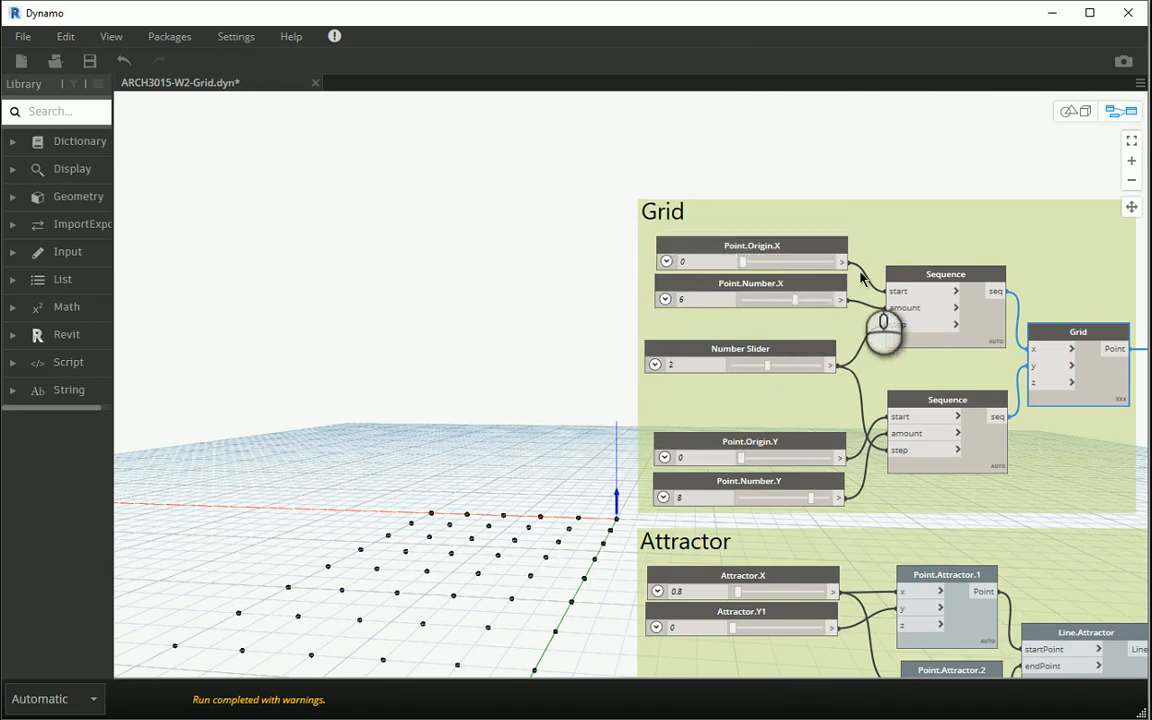
mouse_move(1078, 340)
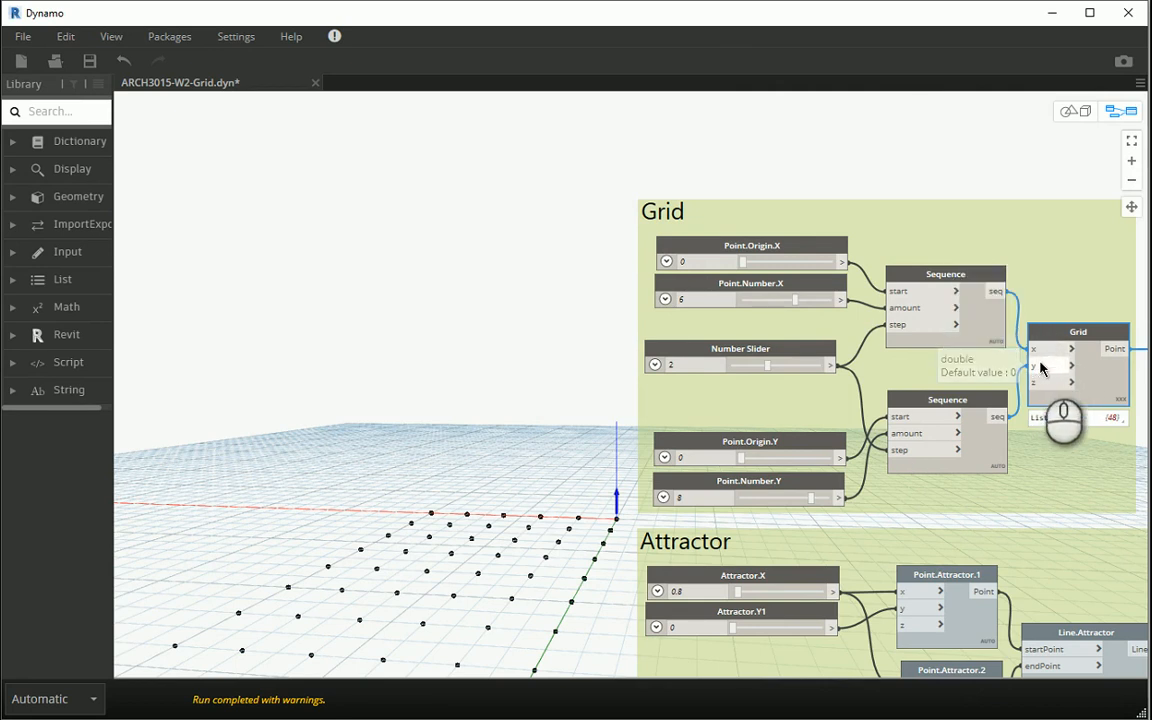
mouse_move(1012, 348)
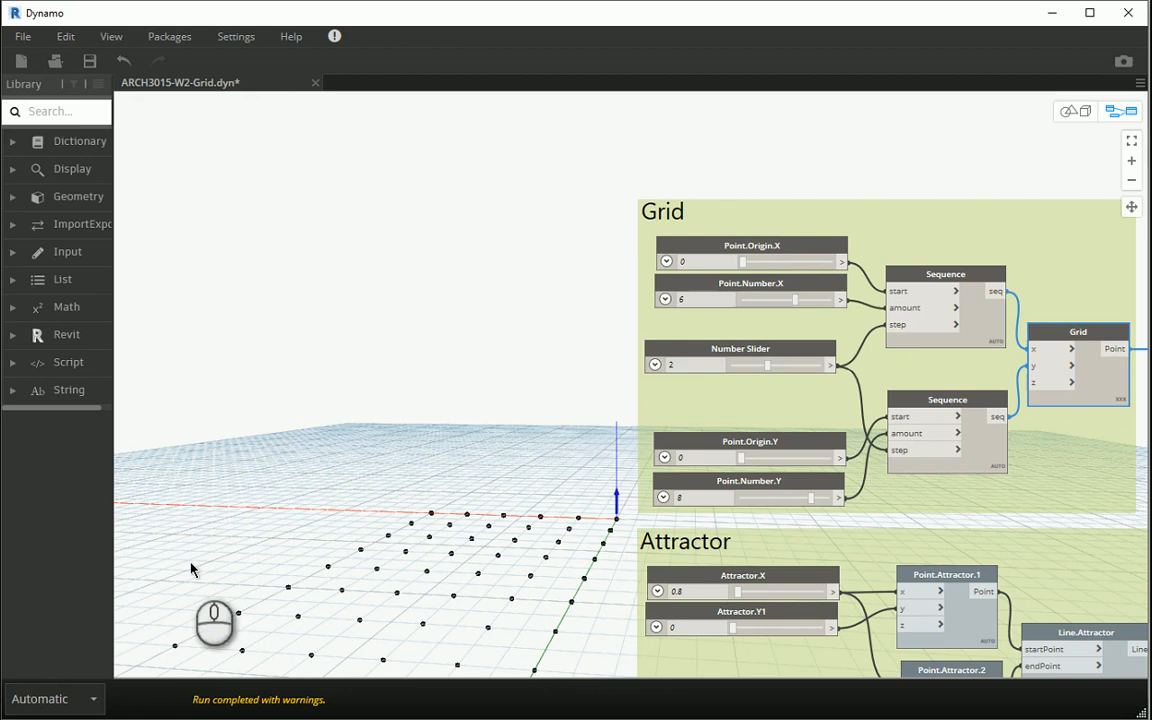
mouse_move(504, 450)
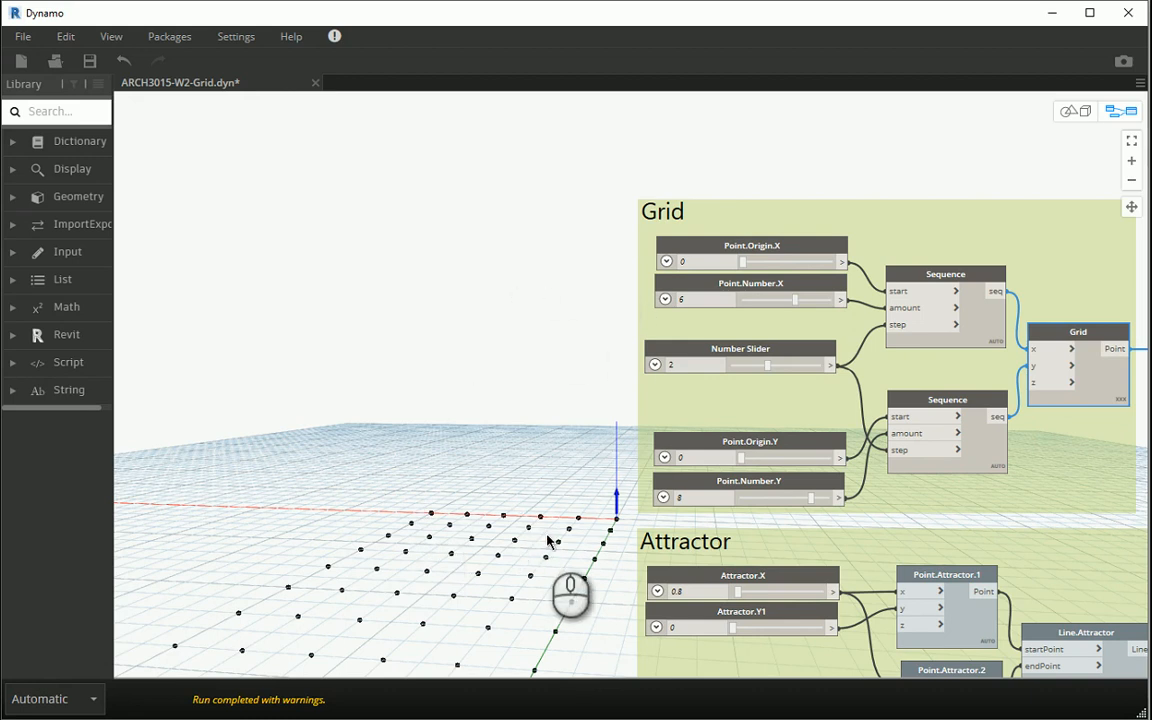
mouse_move(800, 336)
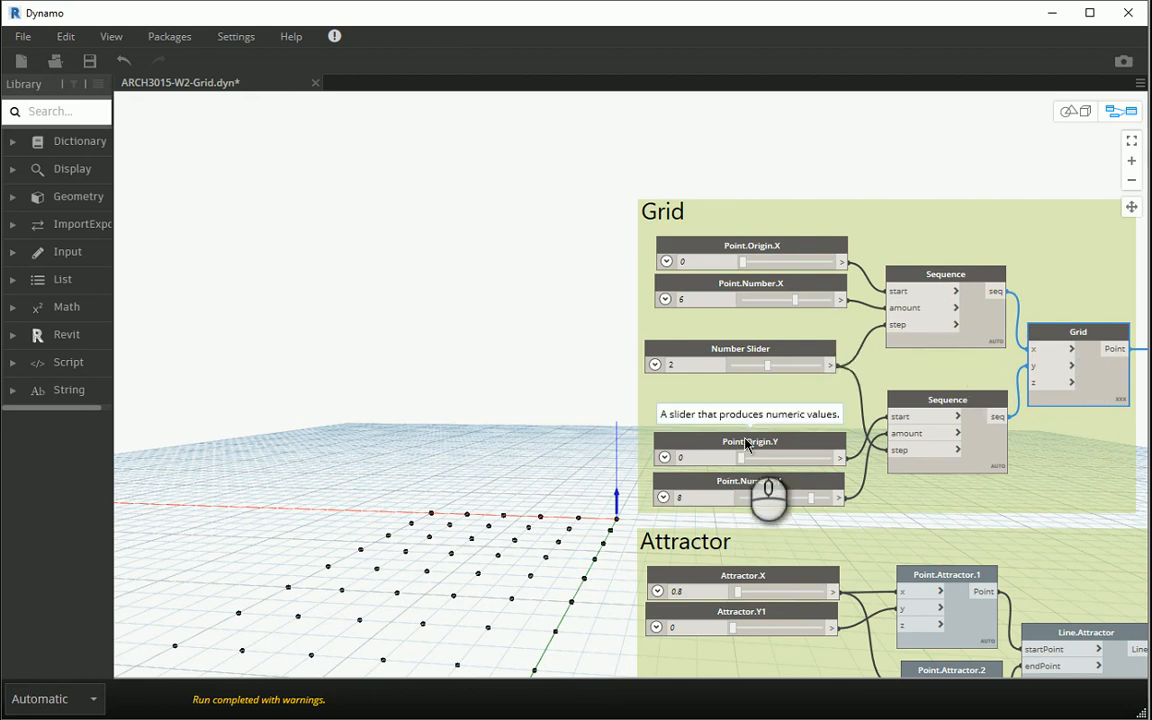
Rename the origin and number sliders to Point.Origin.Z and Point.Number.Z
right_click(748, 456)
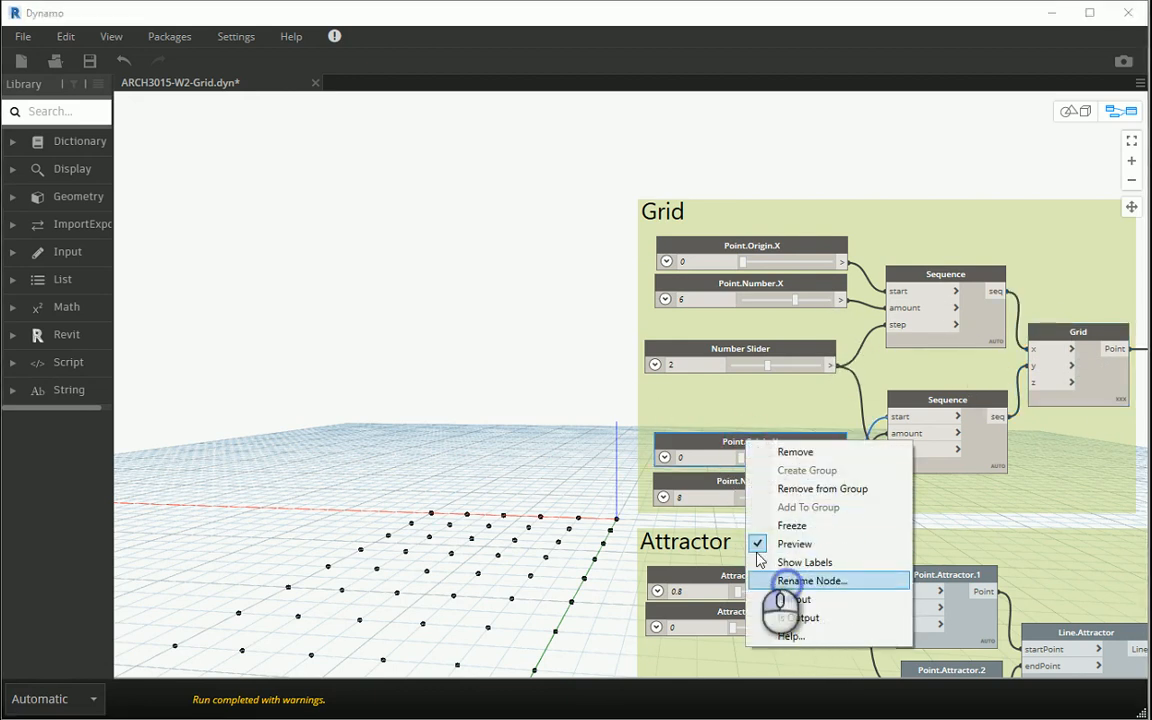
click(812, 580)
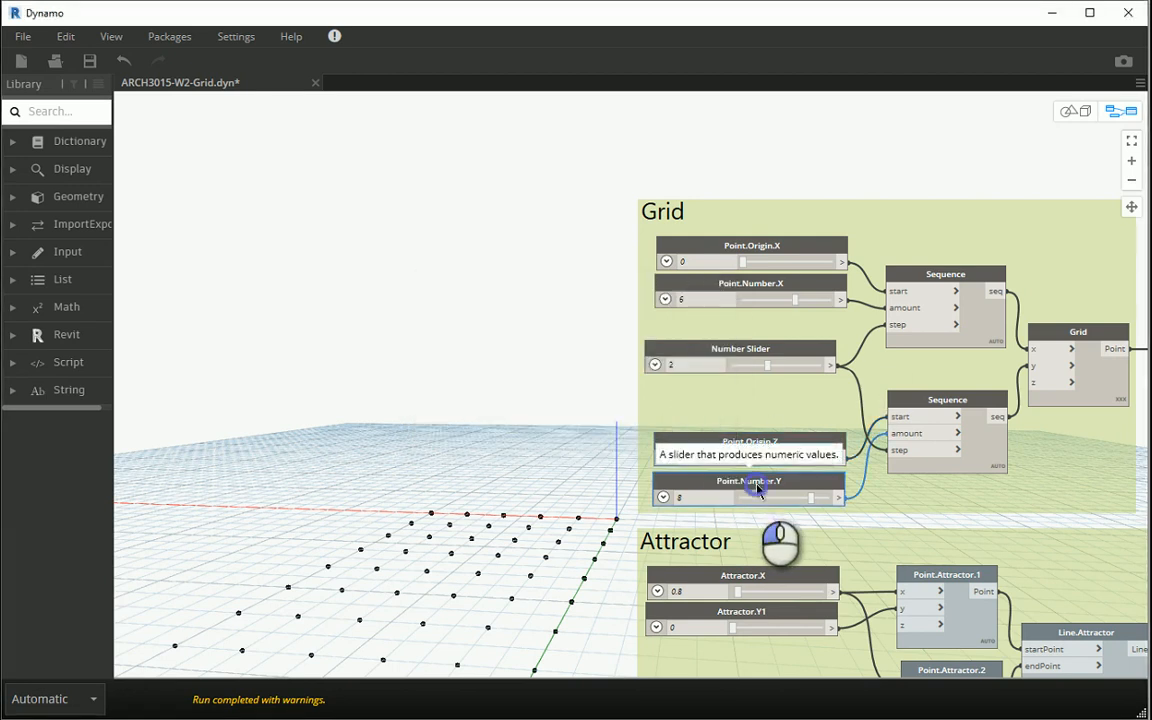
right_click(756, 490)
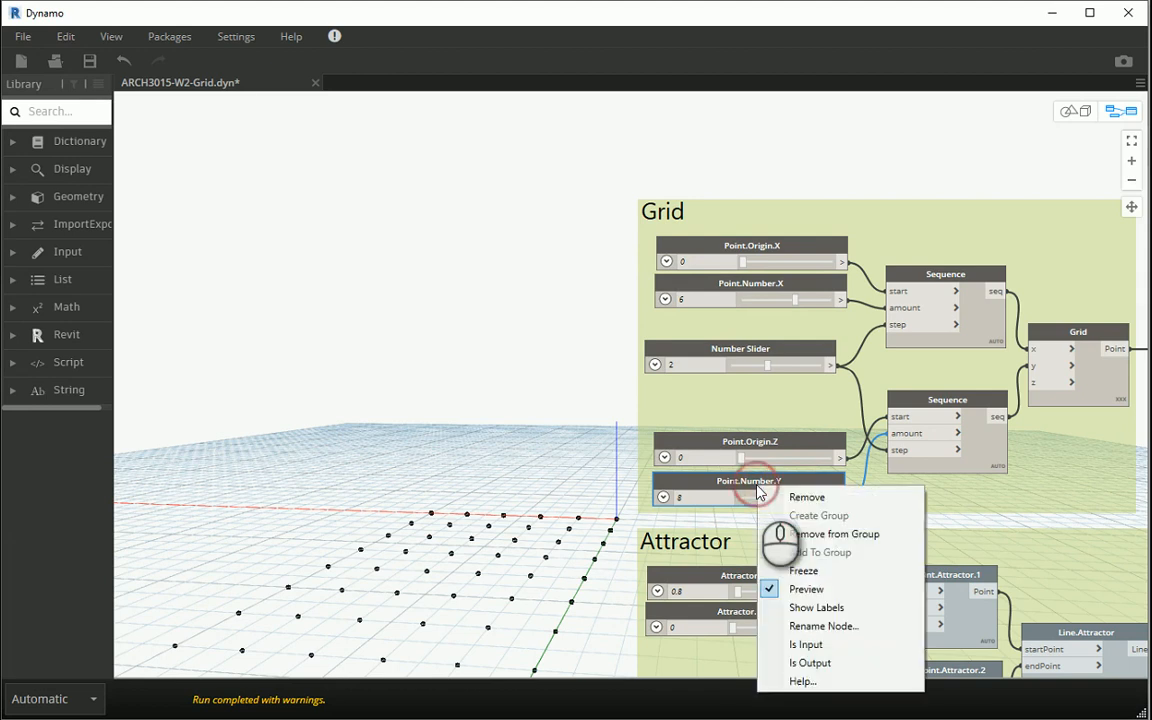
click(824, 624)
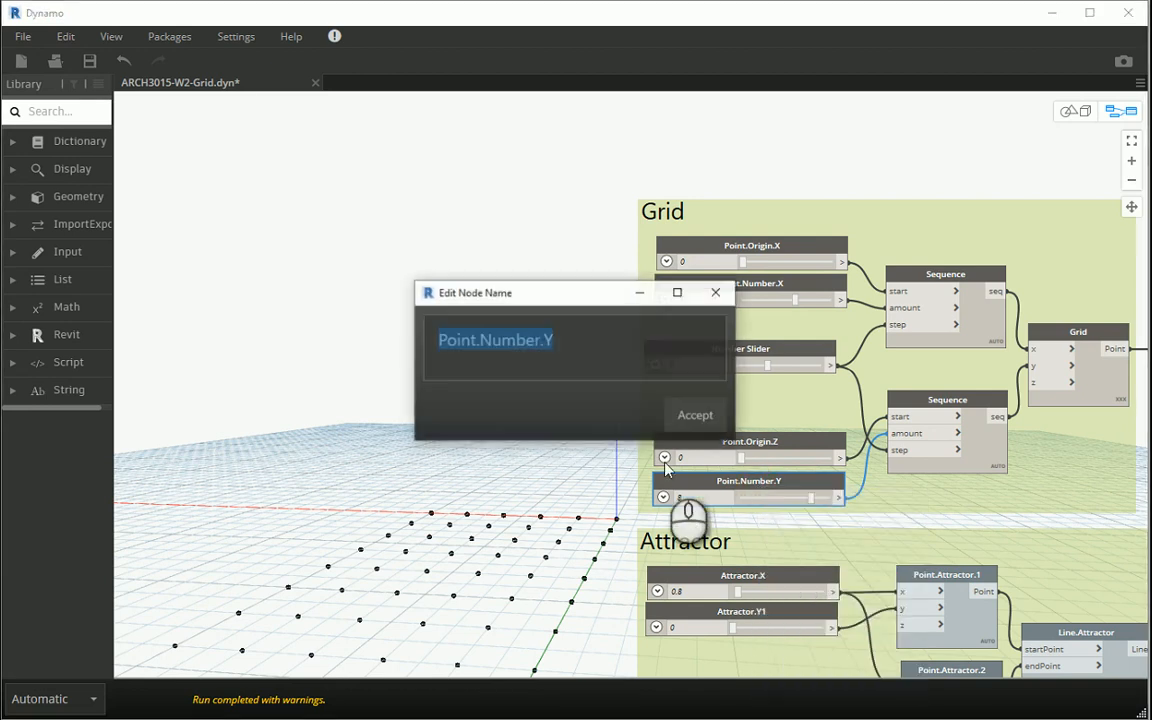
text(Point.Number.Z)
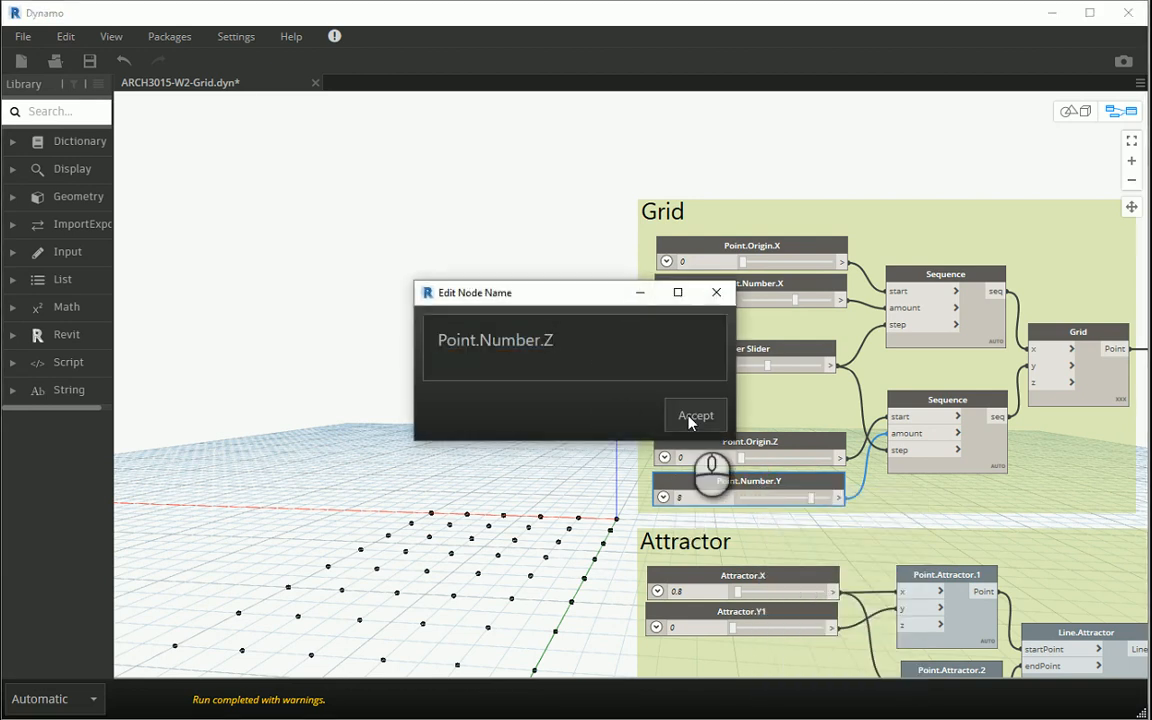
click(696, 414)
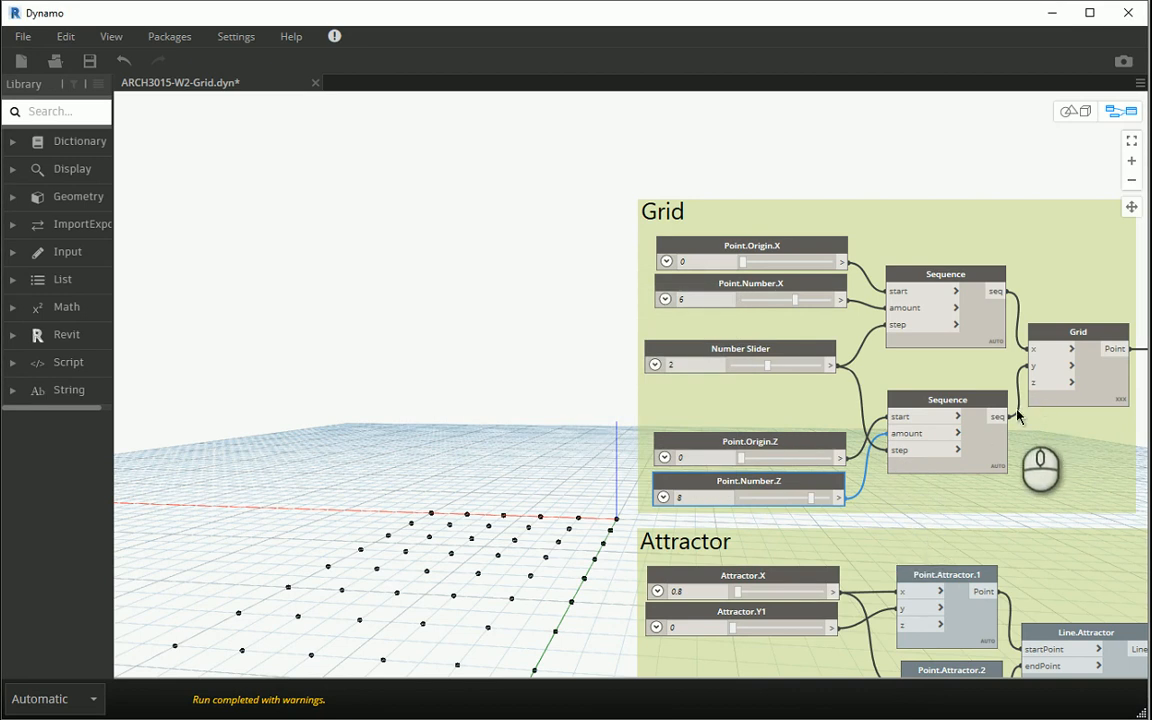
mouse_move(1056, 370)
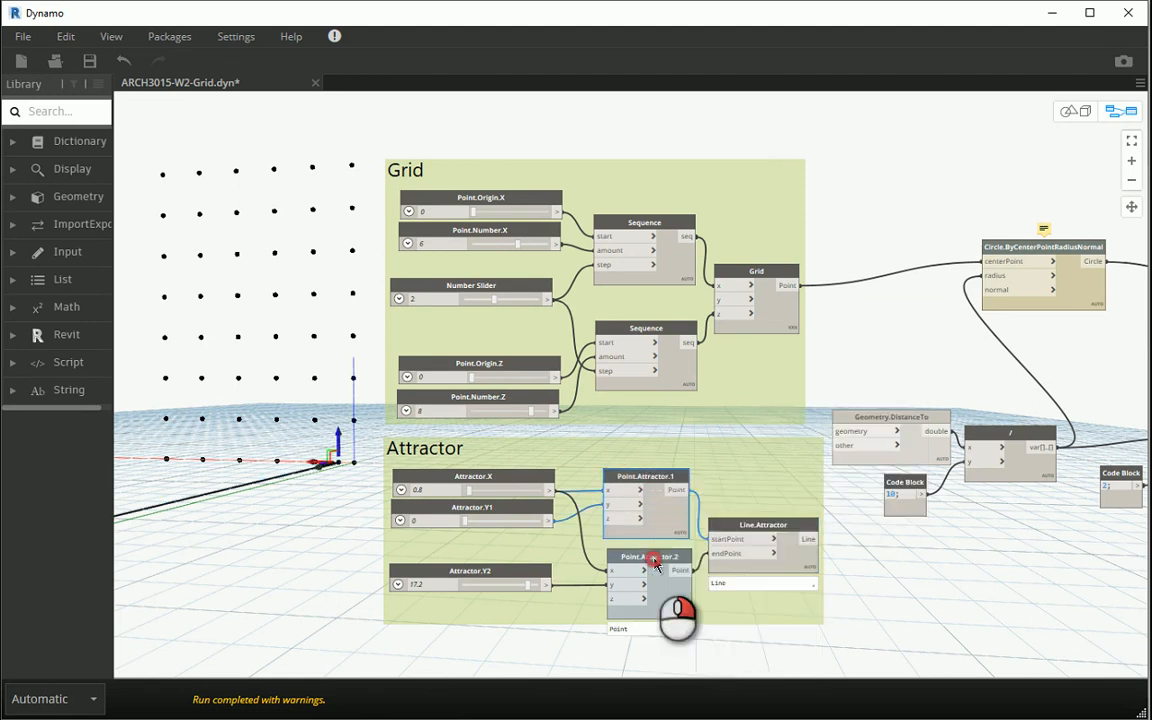
Rename the attractor sliders to Attractor.Z1 and Attractor.Z2
right_click(652, 560)
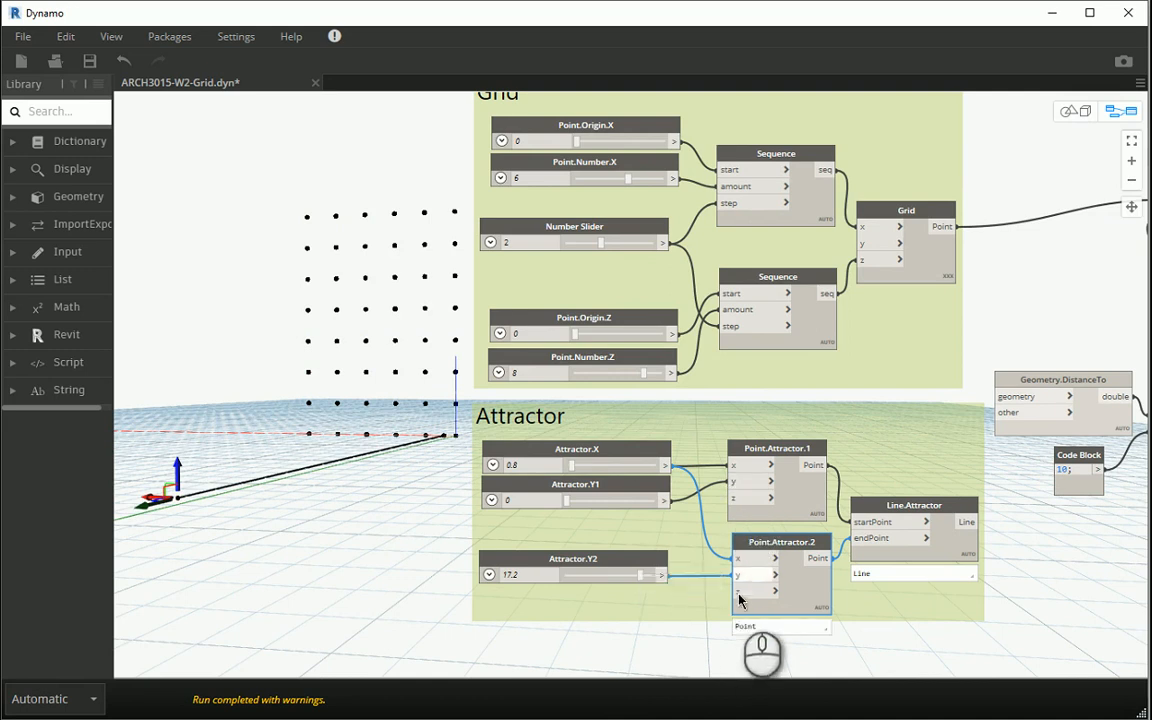
right_click(616, 490)
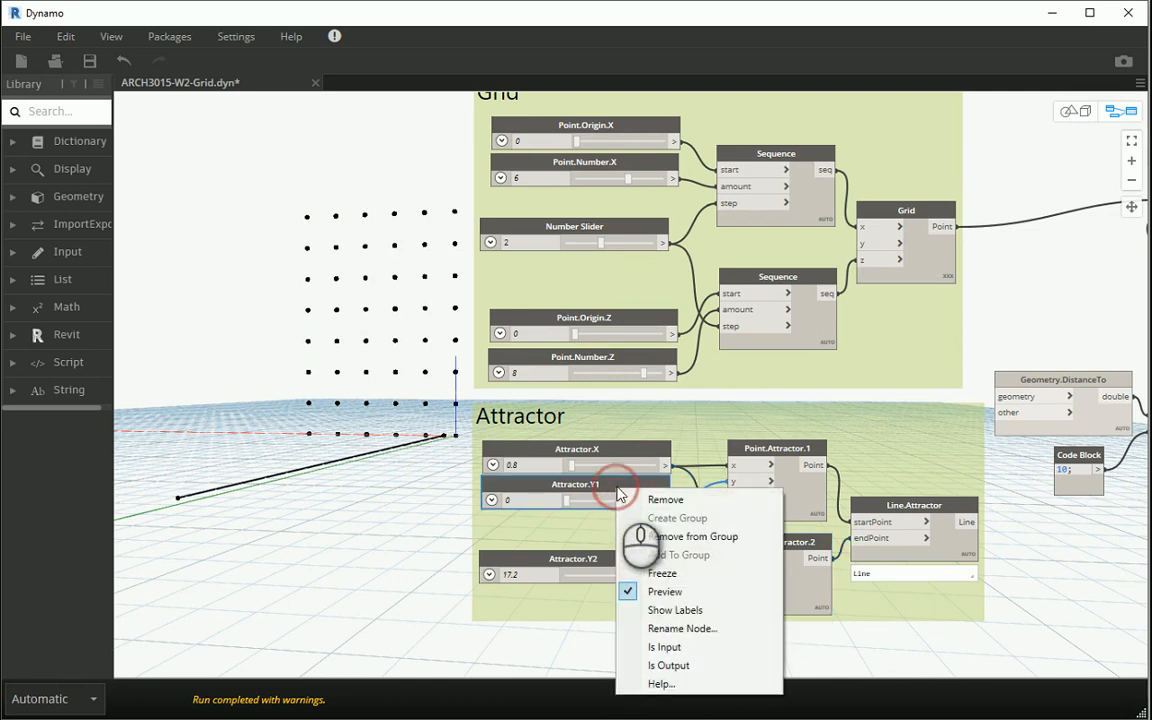
click(682, 628)
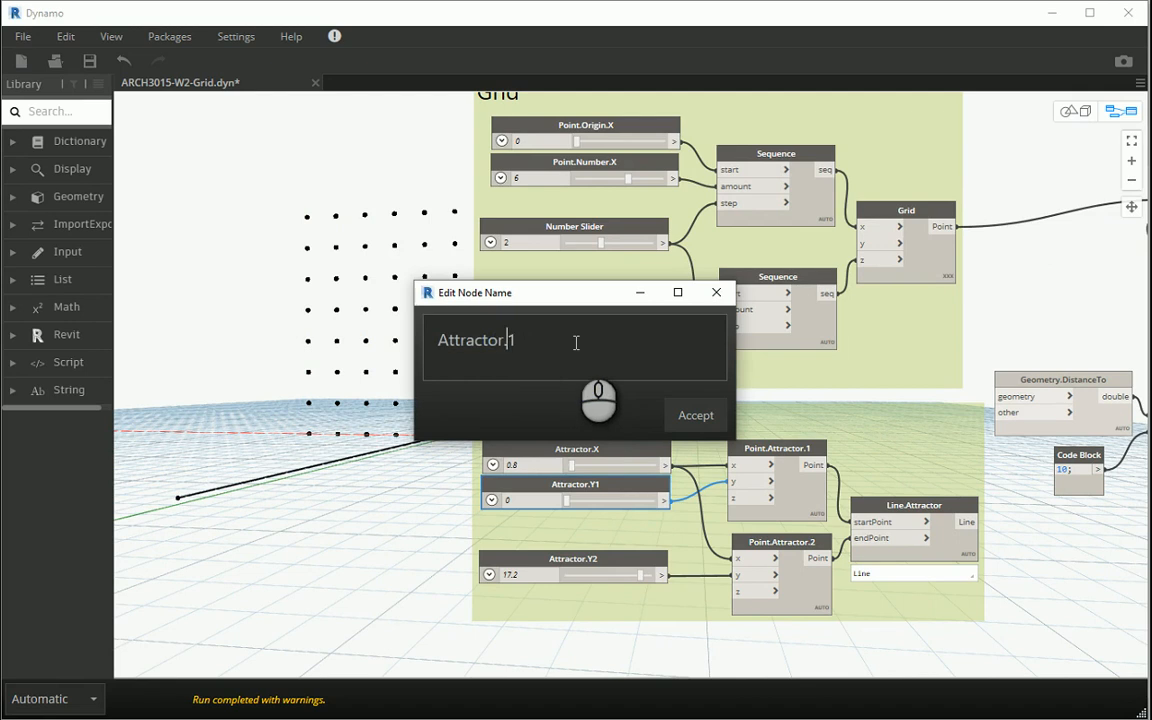
click(696, 414)
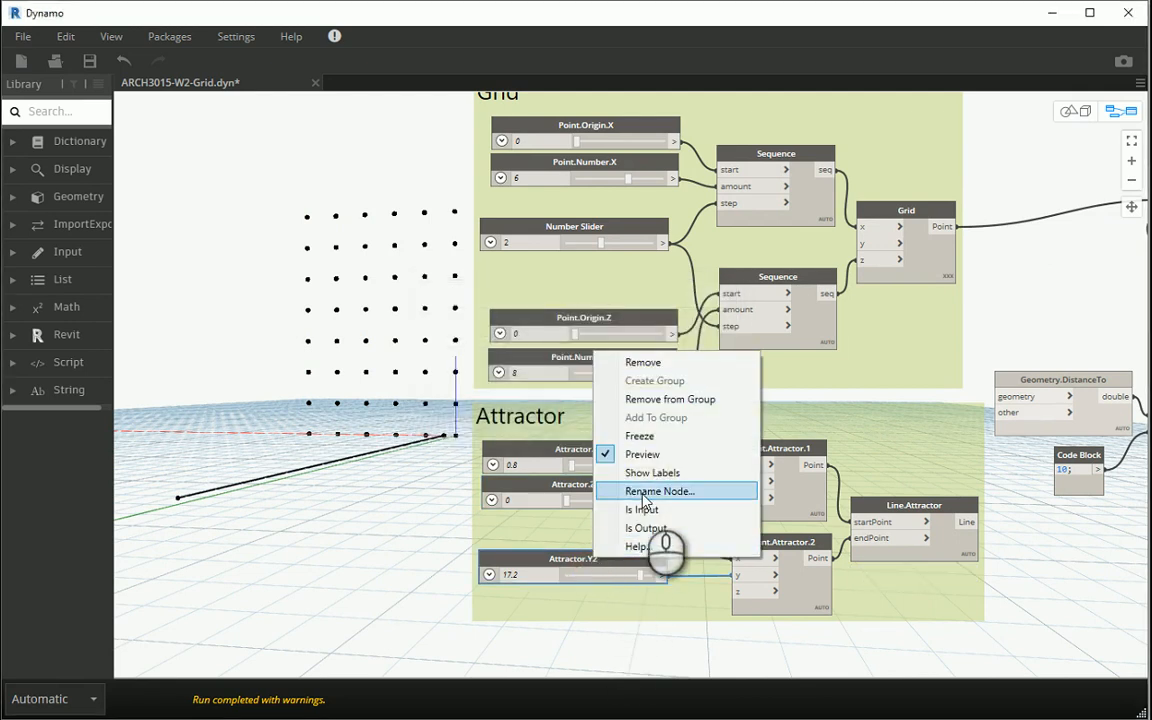
click(658, 492)
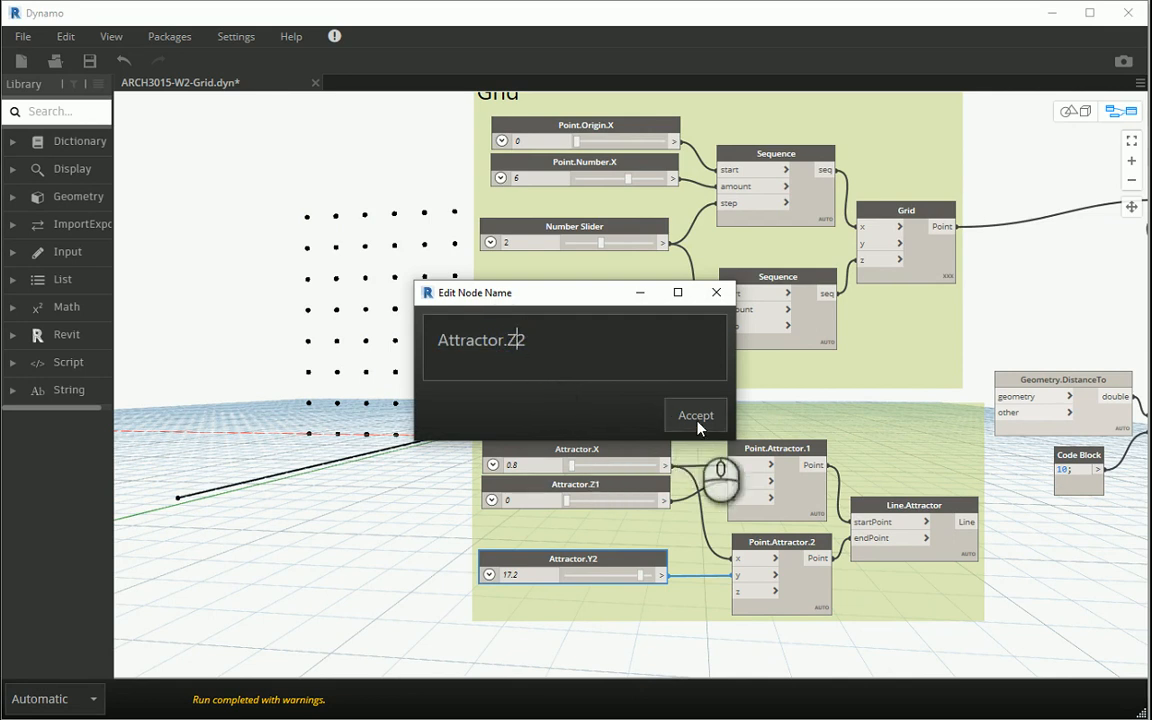
click(696, 414)
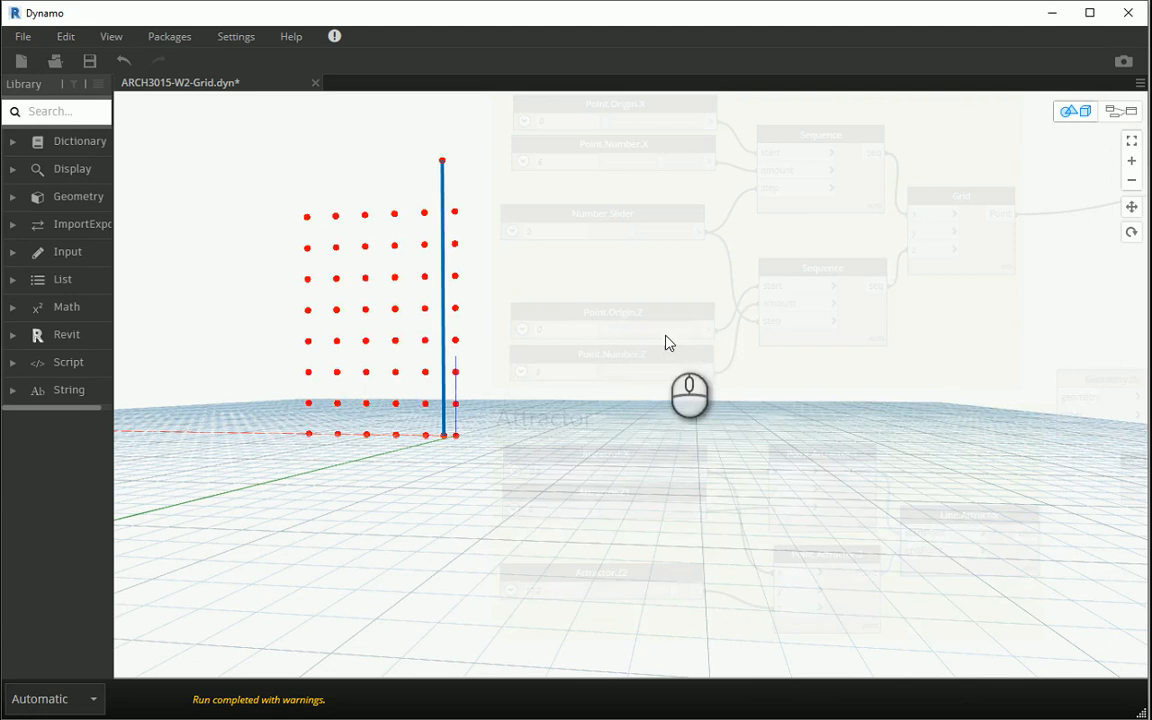
Orbit the 3D preview to inspect the upright point grid beside the attractor line
drag(690, 396, 596, 464)
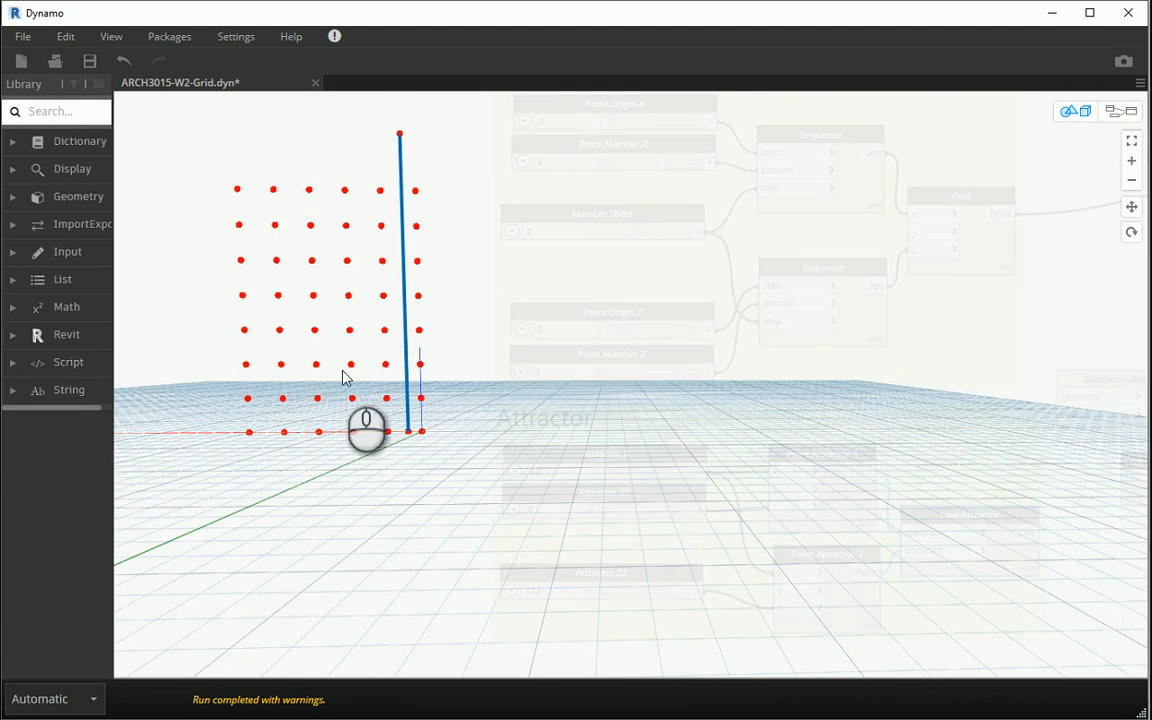
mouse_move(1070, 136)
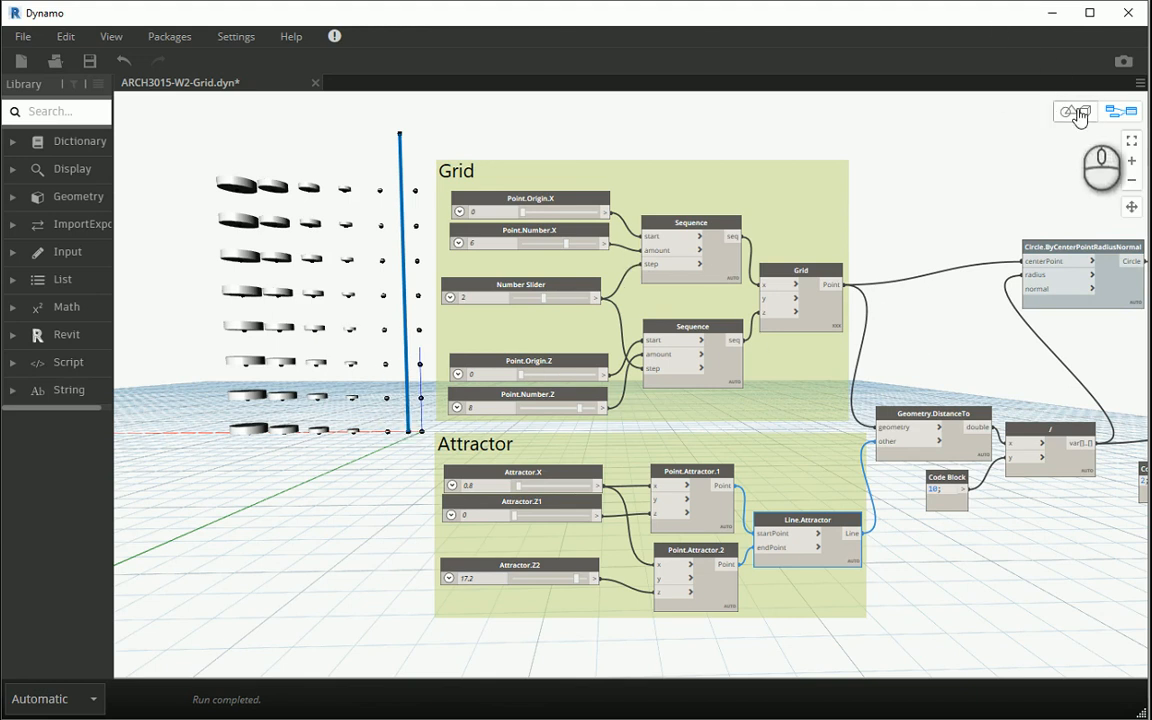
Return to graph view and disable Preview on the Curve.ExtrudeAsSolid node
click(1068, 112)
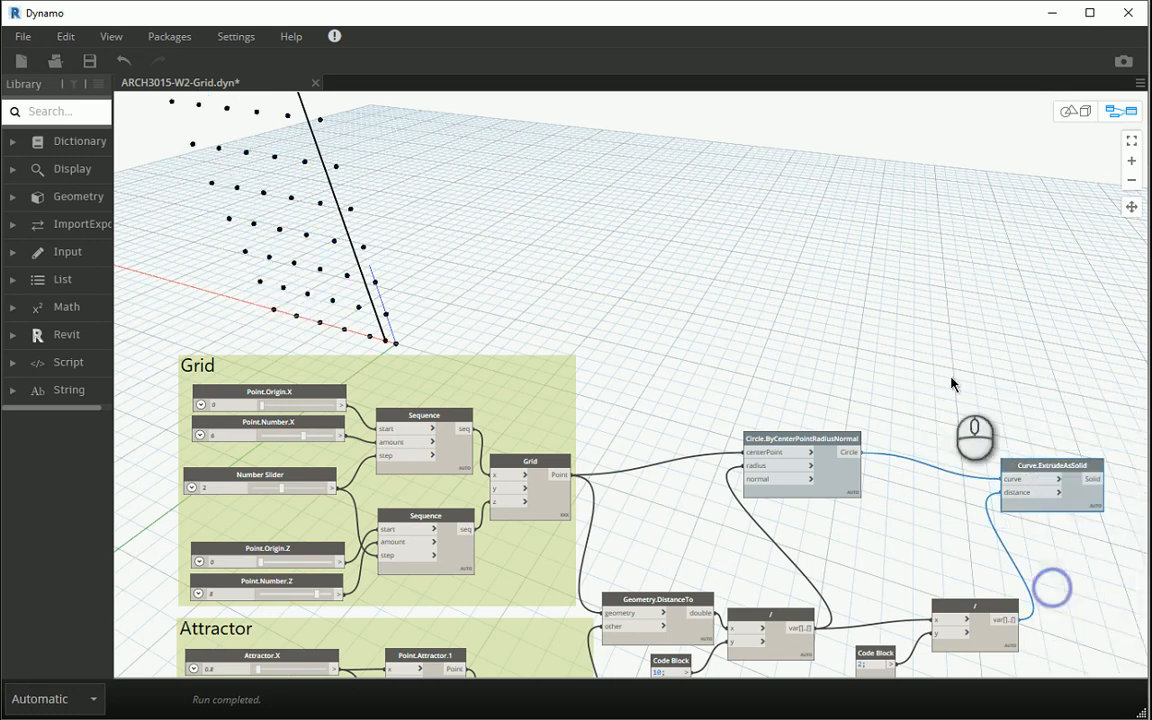
right_click(800, 440)
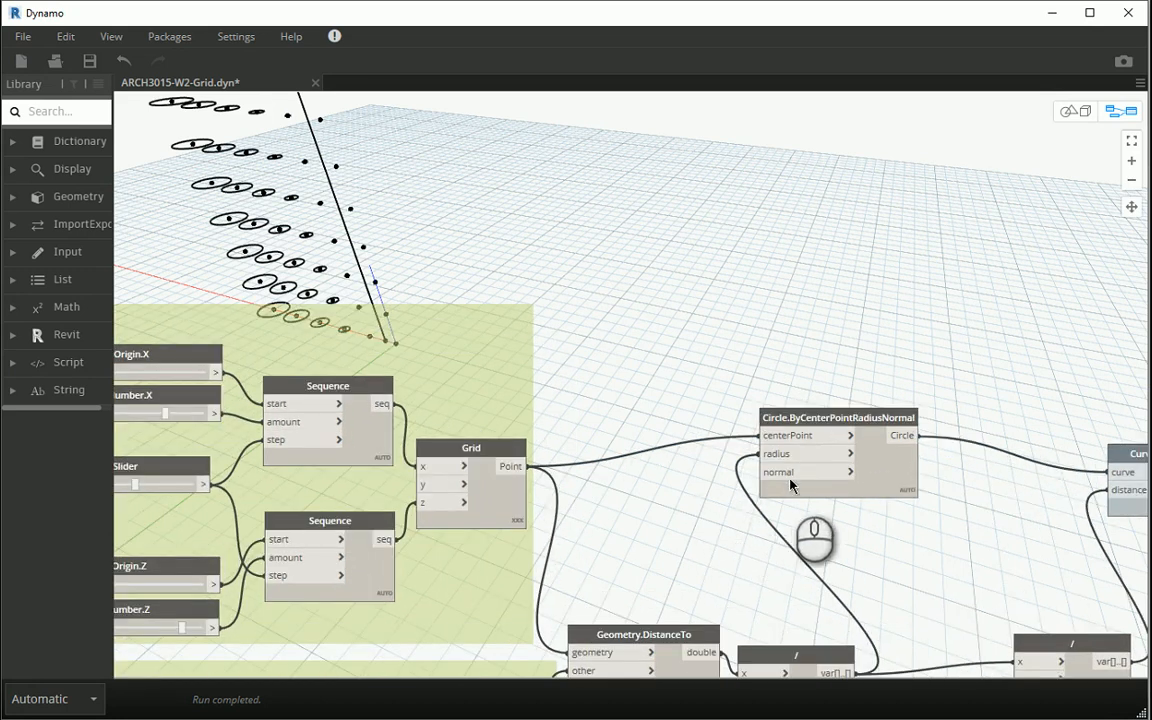
mouse_move(778, 472)
text(vector)
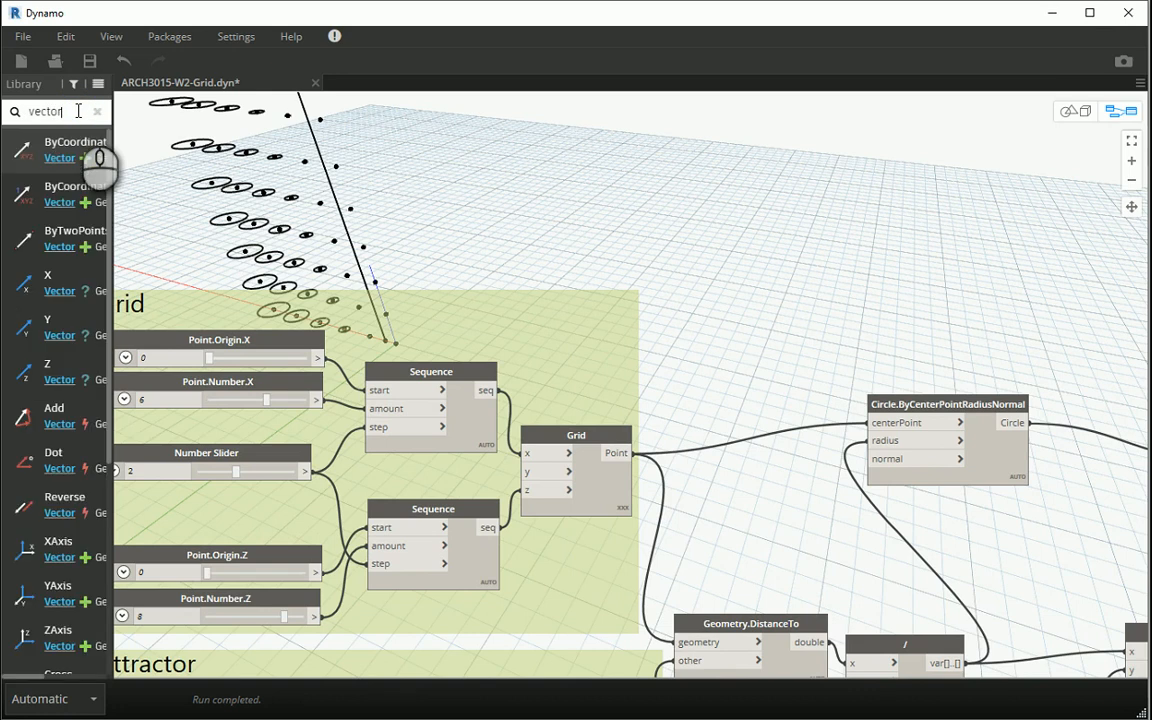
mouse_move(58, 592)
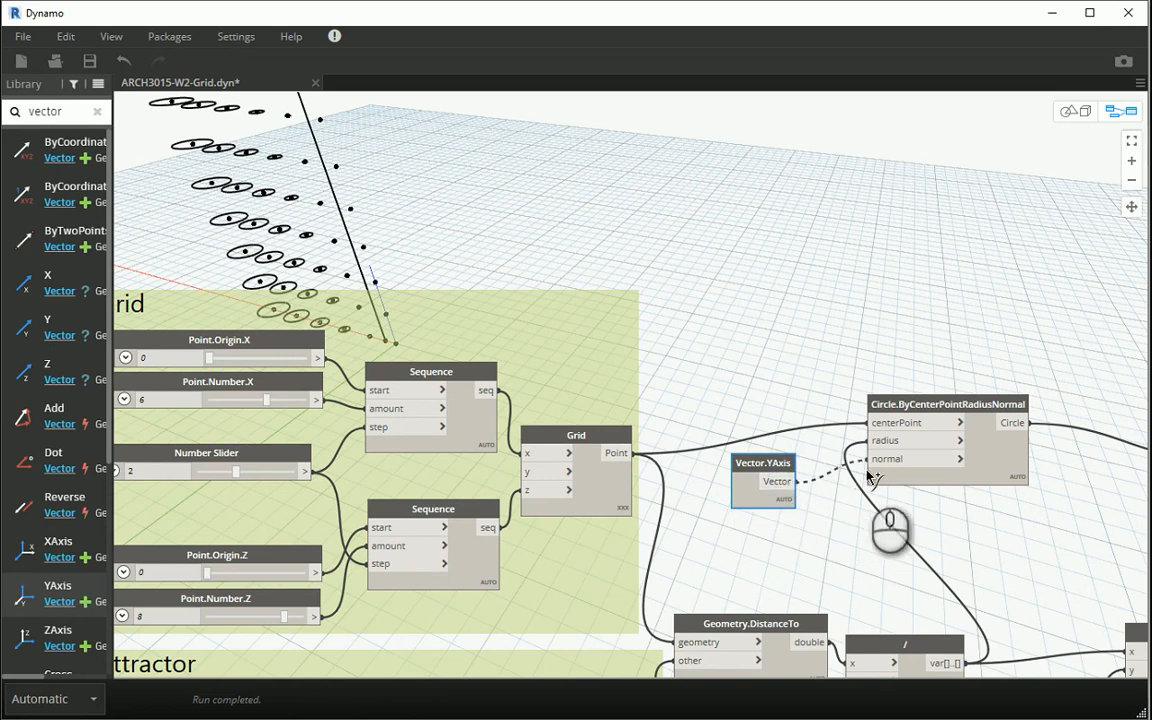
mouse_move(878, 458)
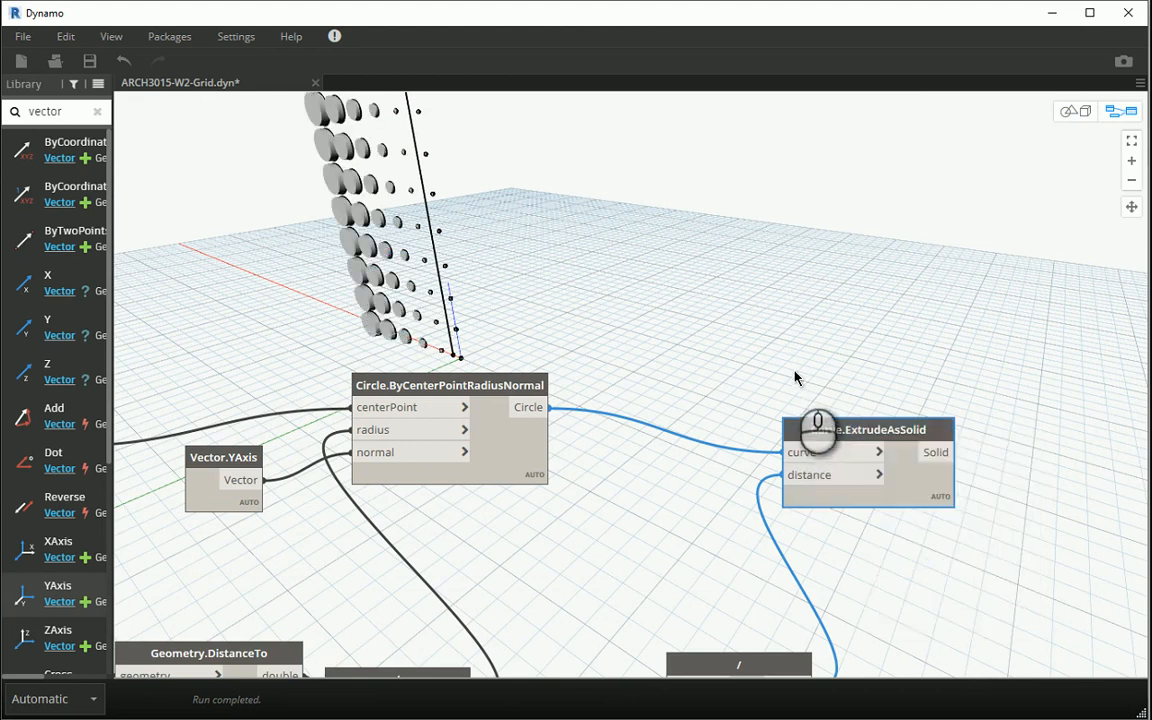
drag(796, 378, 616, 296)
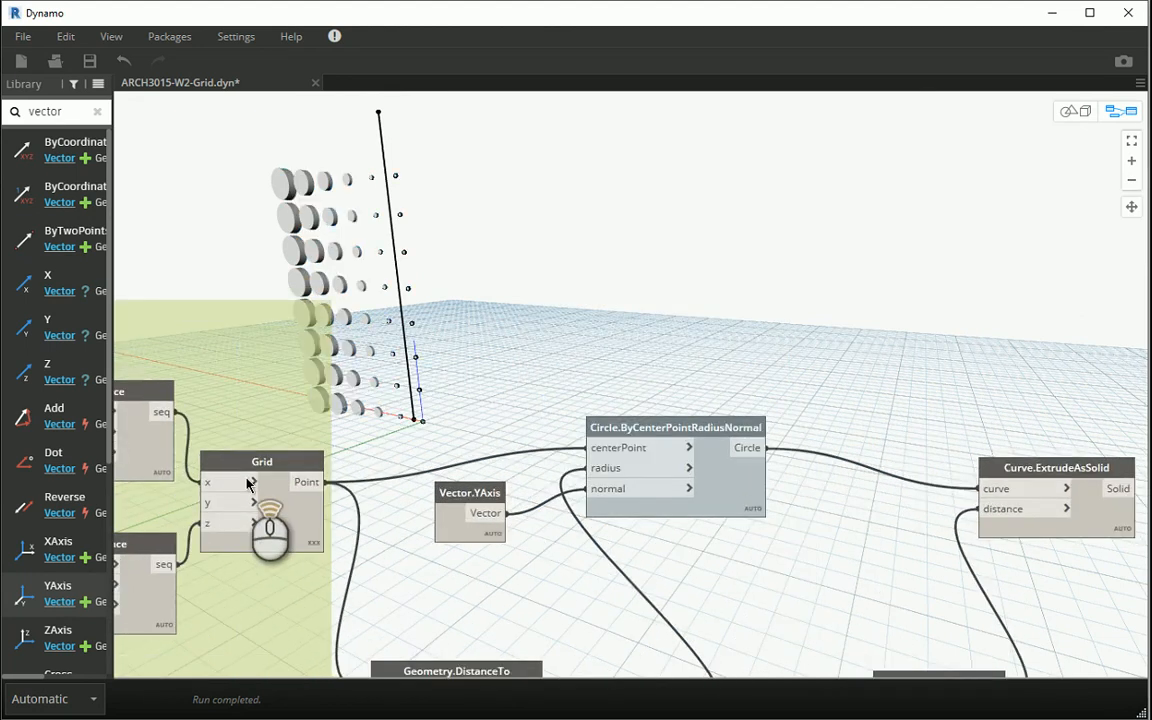
right_click(262, 460)
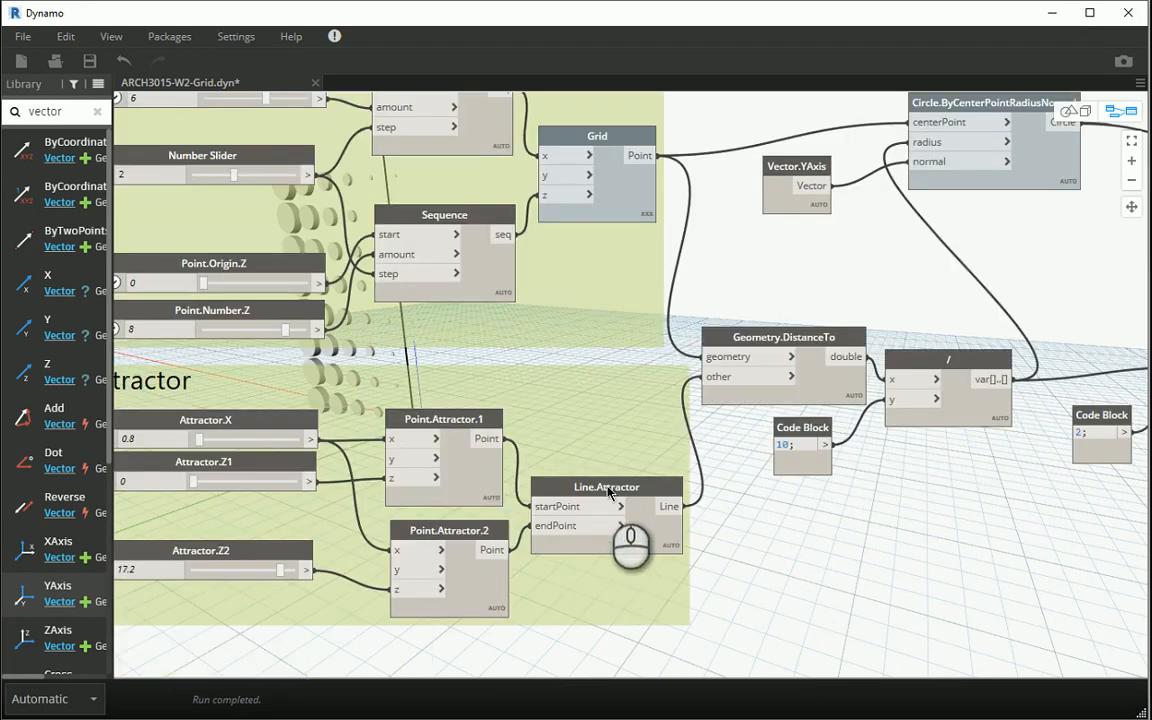
right_click(604, 504)
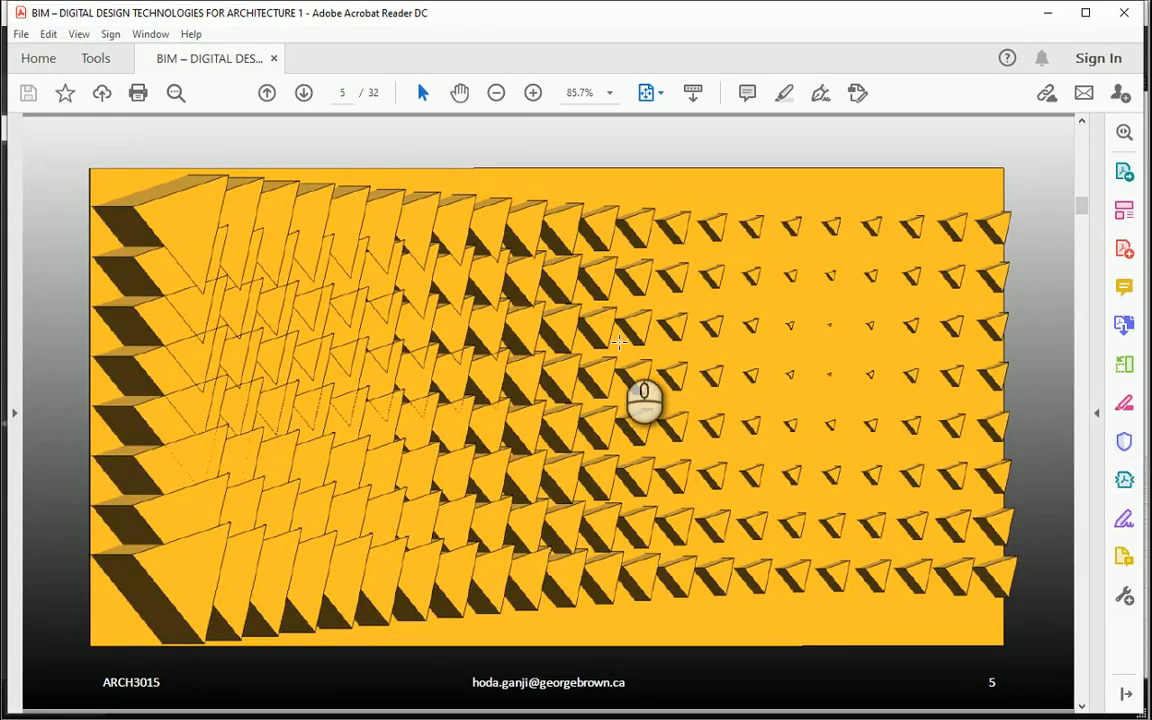
mouse_move(670, 460)
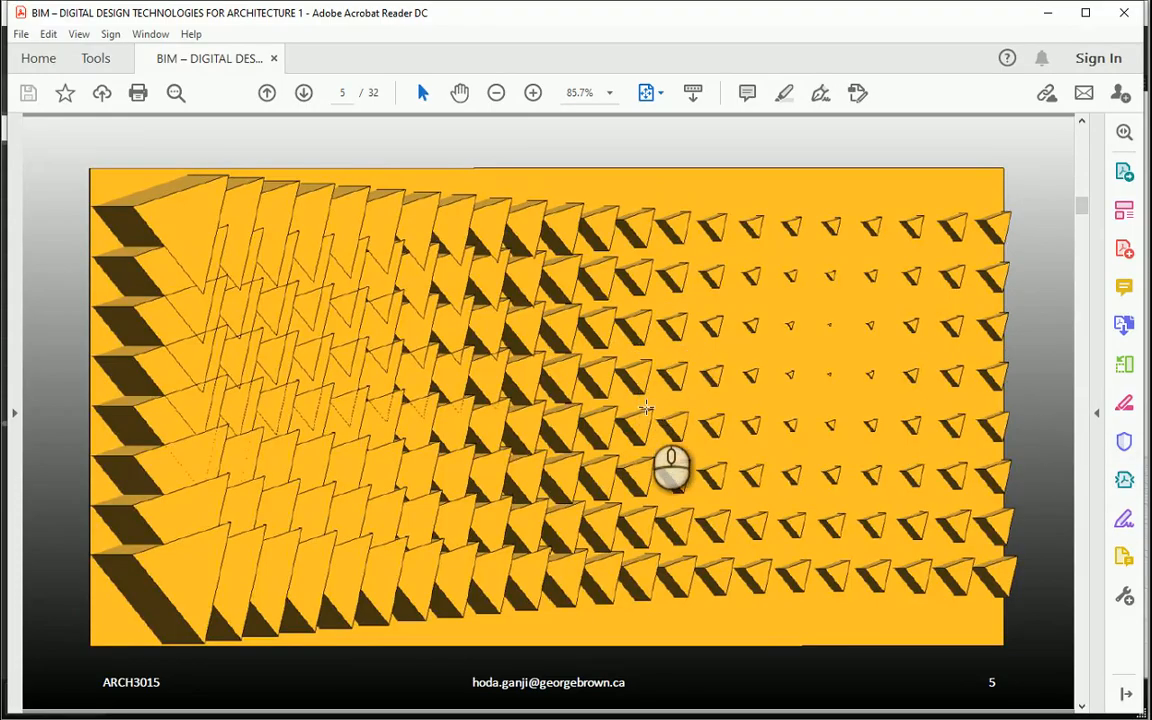
mouse_move(516, 324)
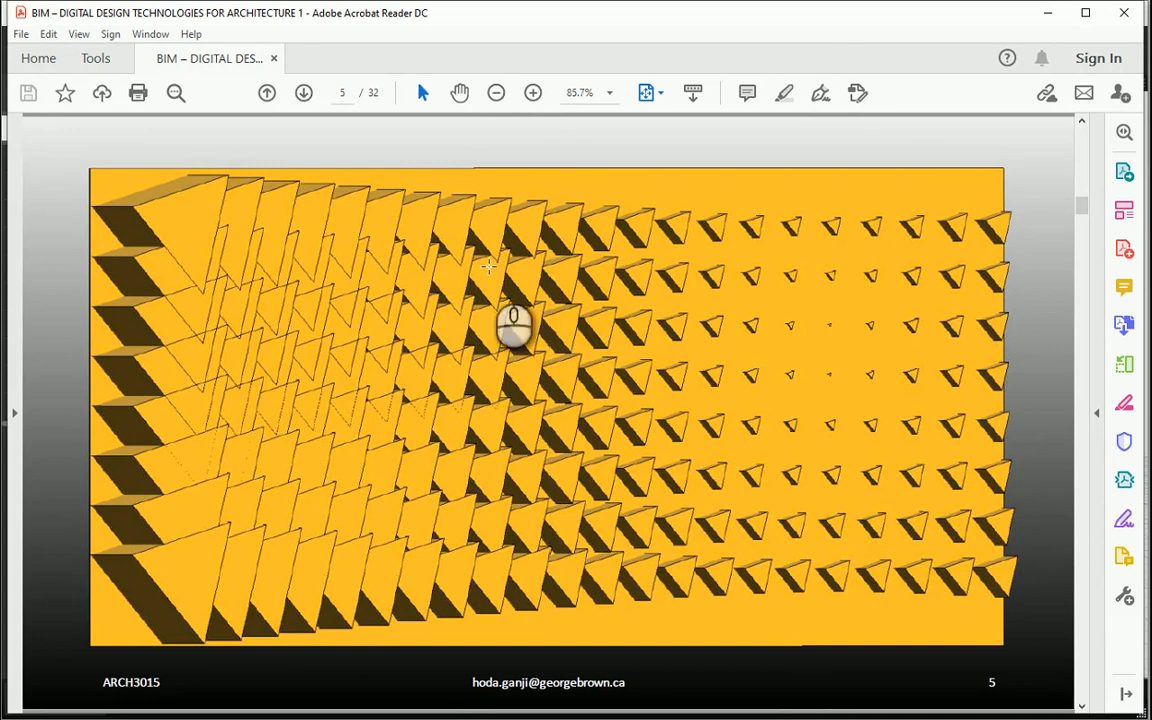